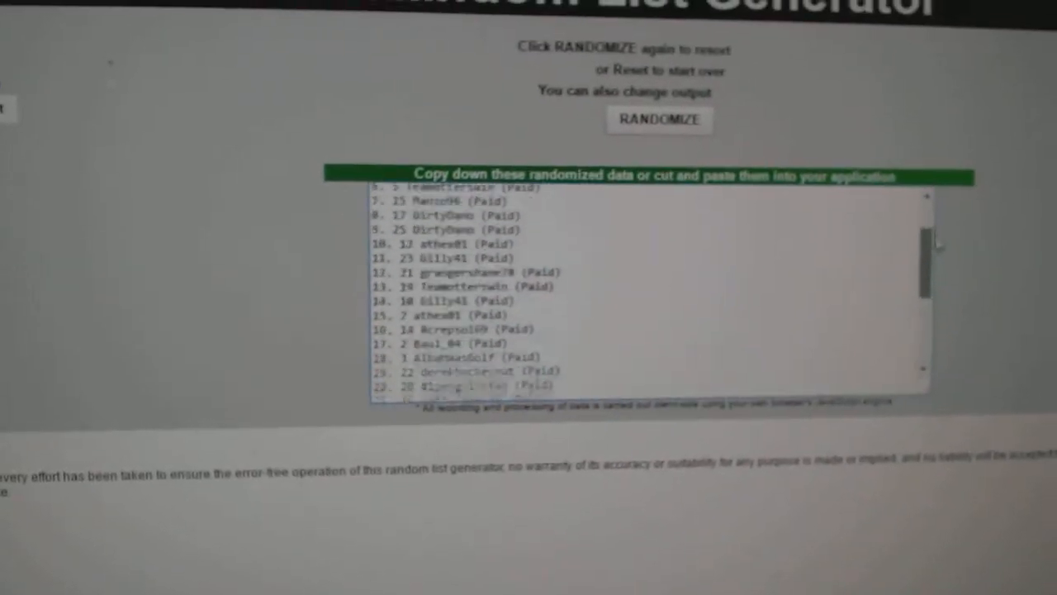
Step: Bring up the randomized team list ending with 30. Dallas in the output box
left_click(657, 119)
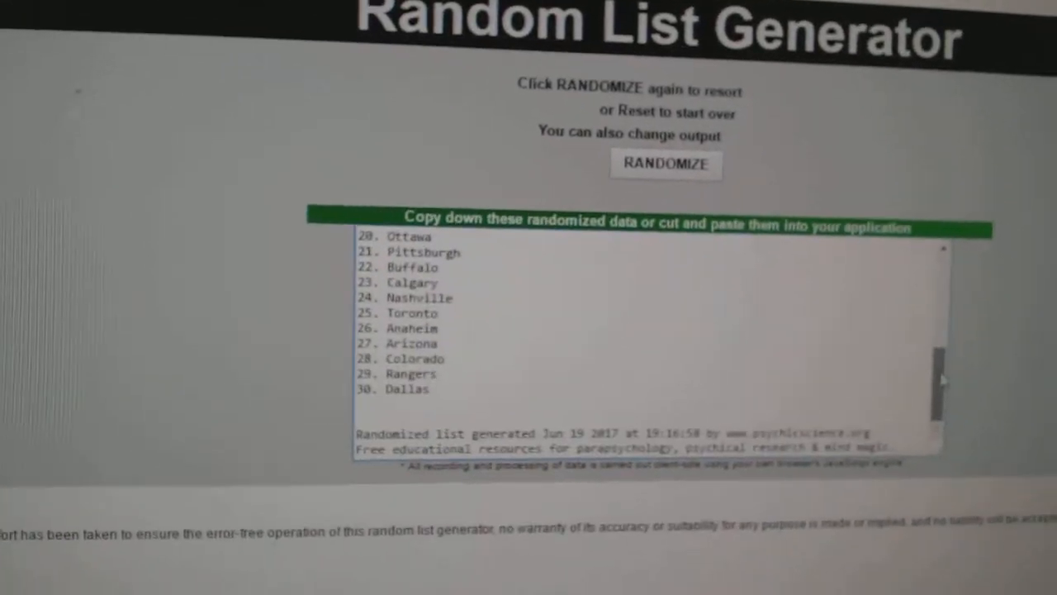
left_click(666, 164)
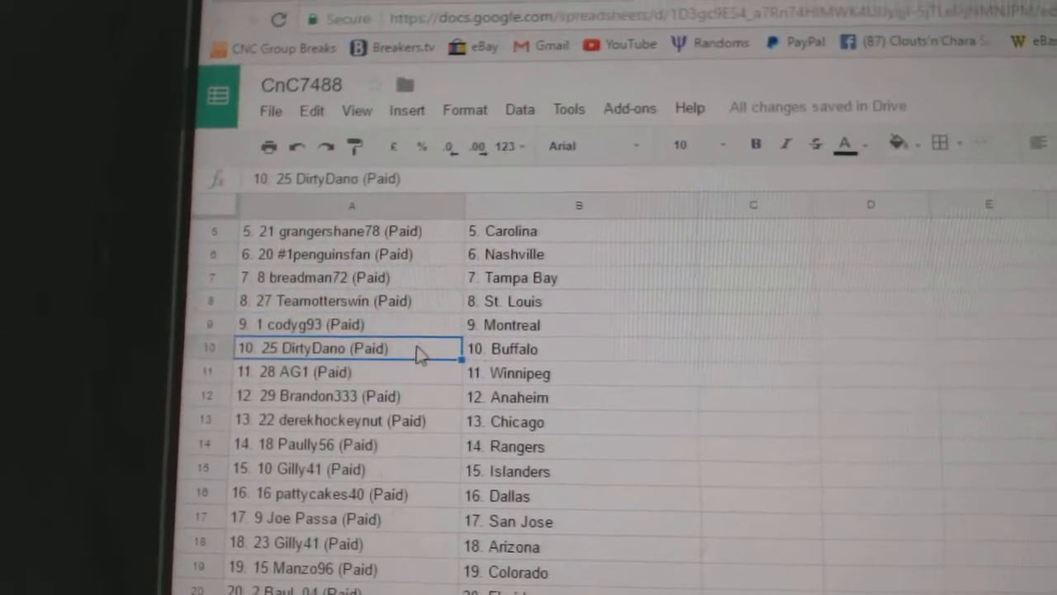
scroll("down", 3)
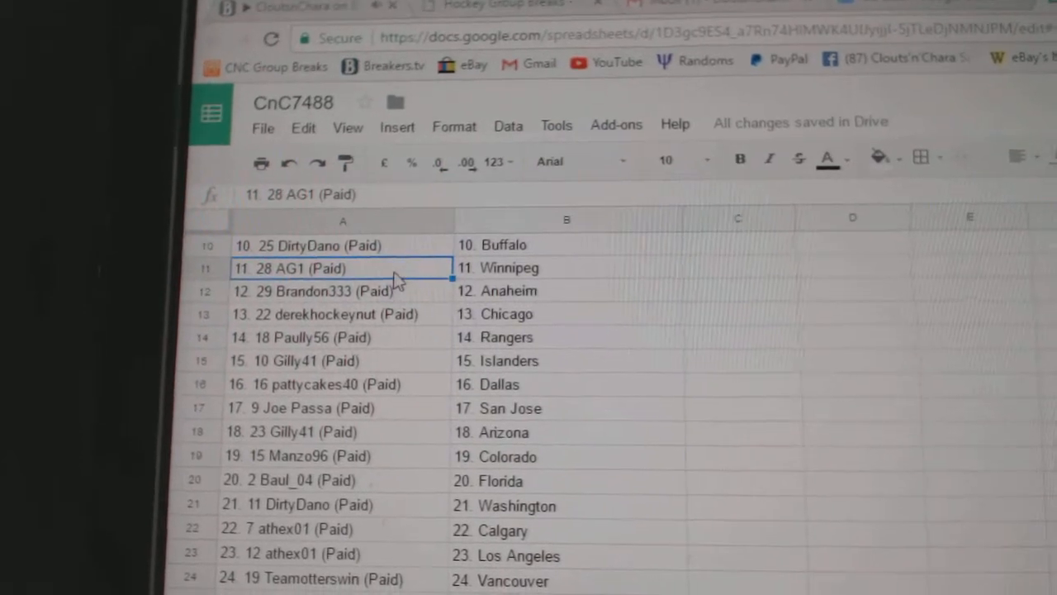
left_click(347, 300)
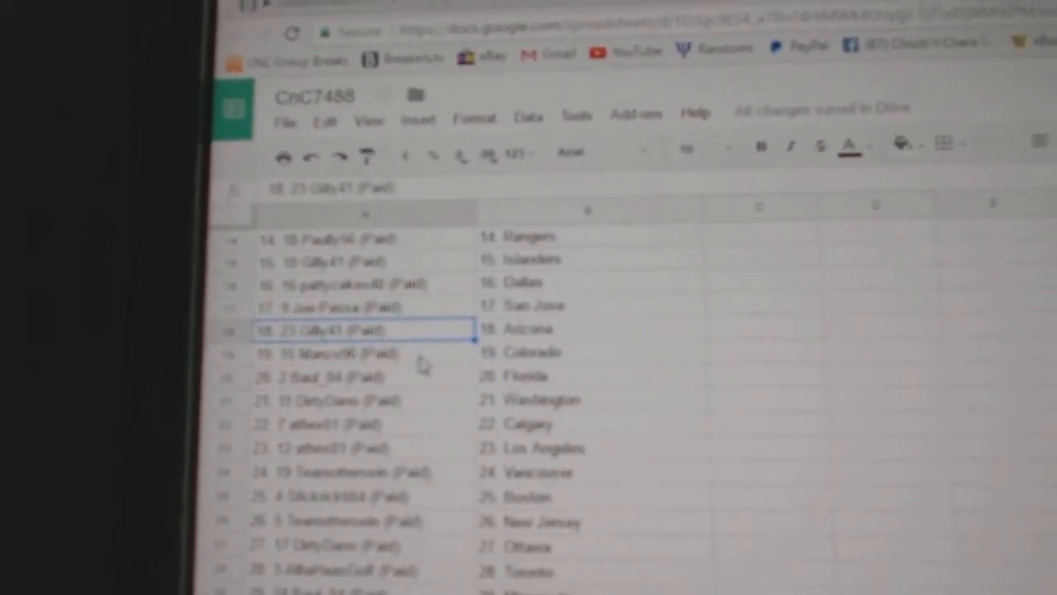
scroll("down", 3)
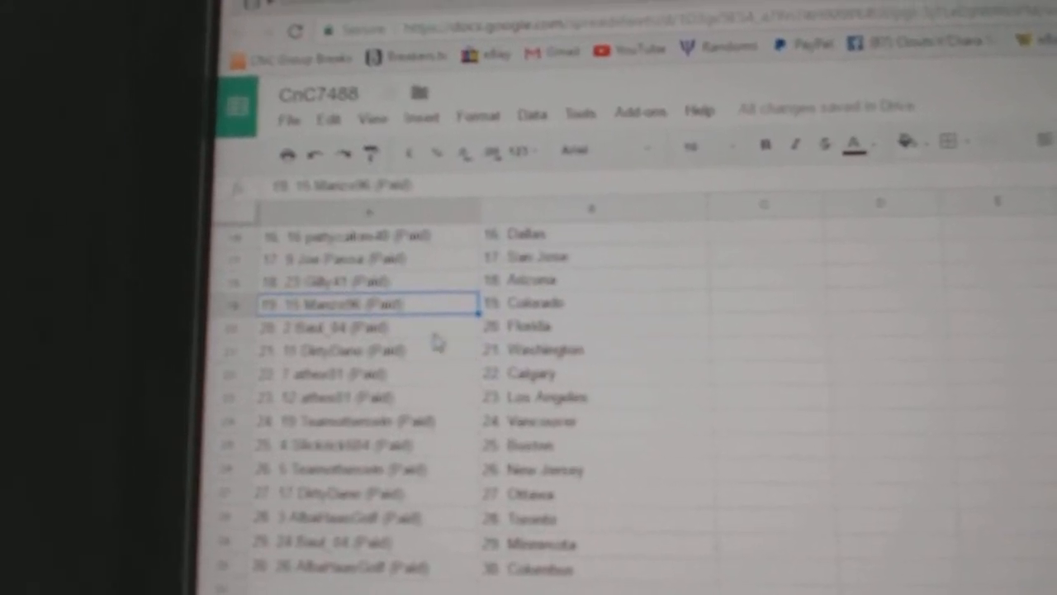